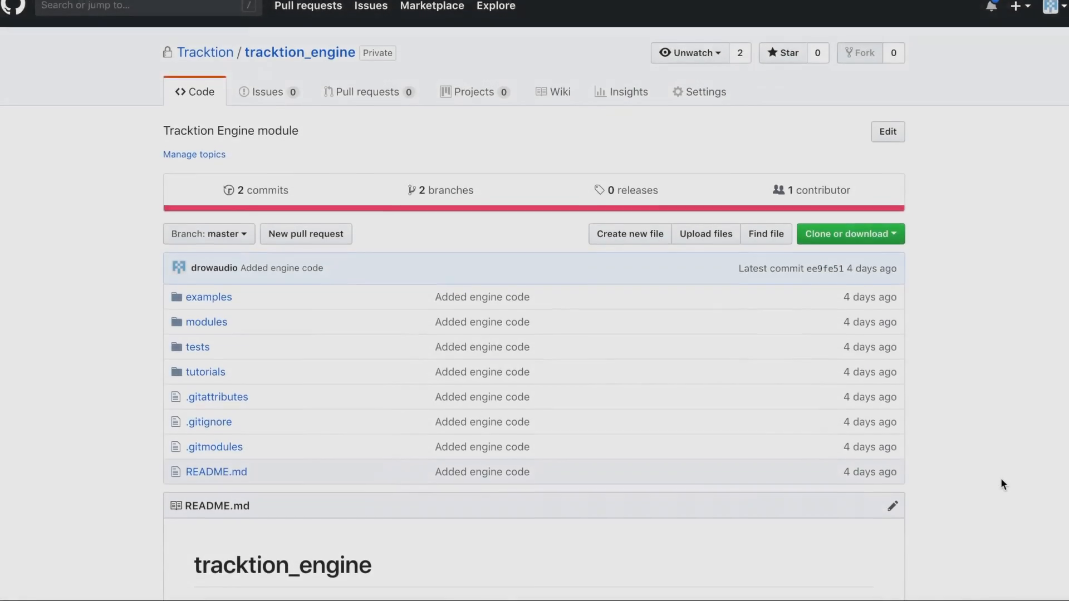
Browse into the repository's modules folder listing the juce and tracktion_engine modules.
scroll(down, 3)
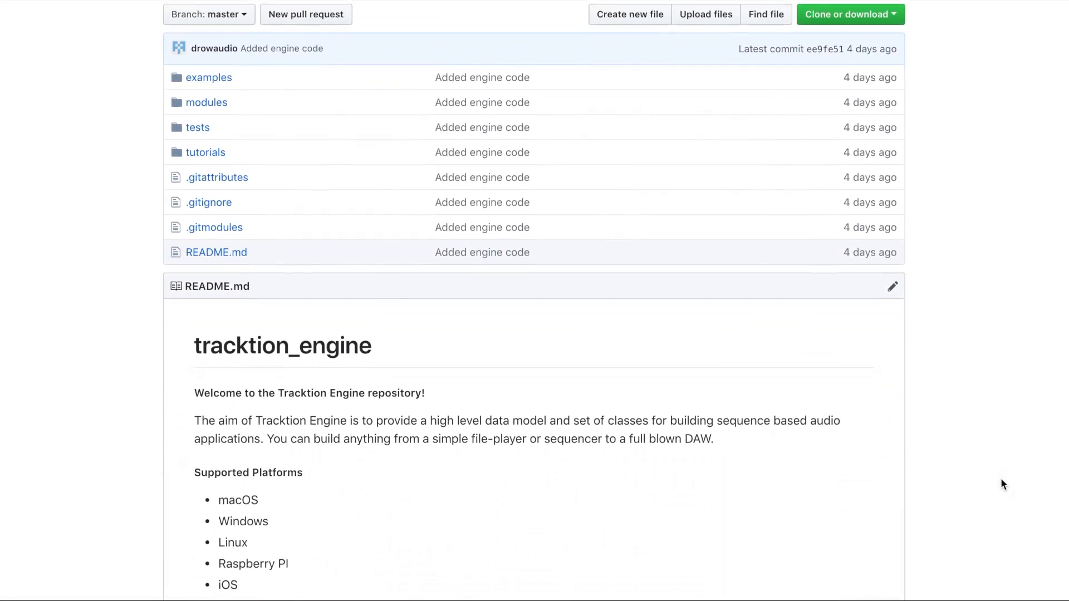
scroll(down, 3)
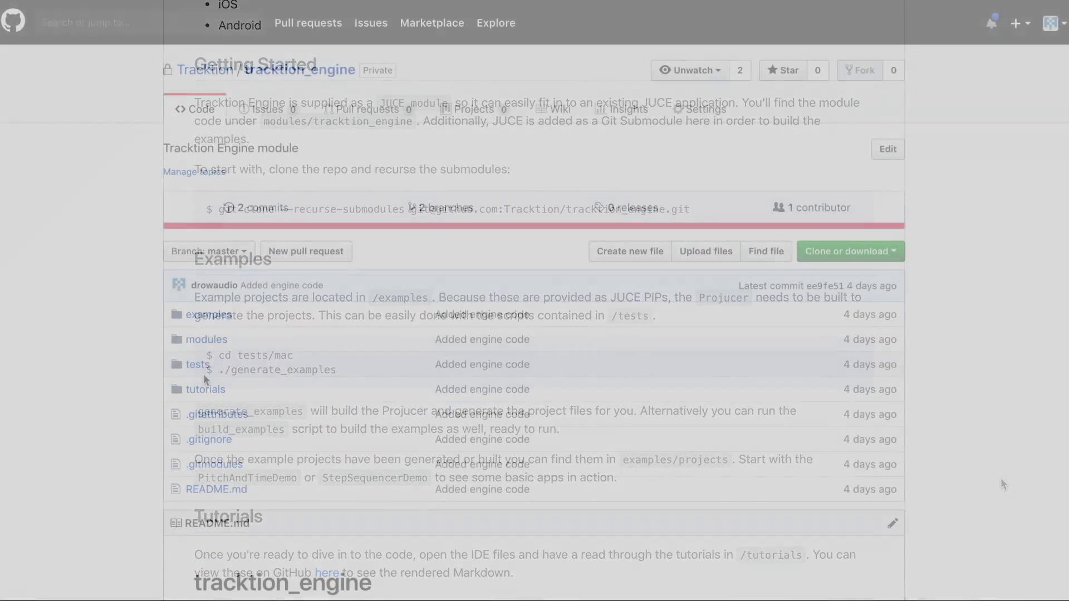
click(207, 338)
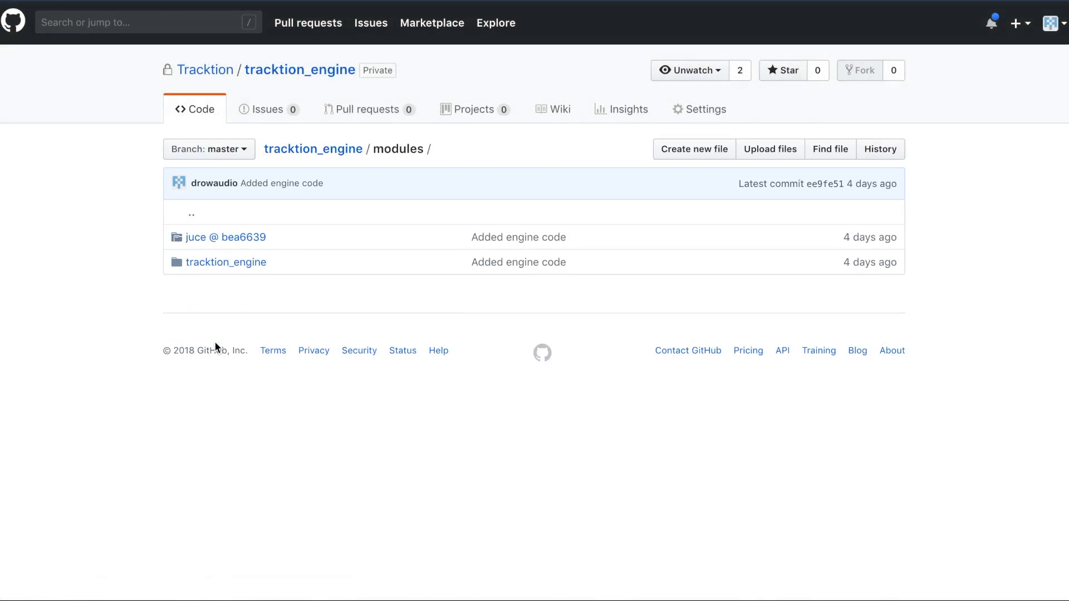
click(226, 262)
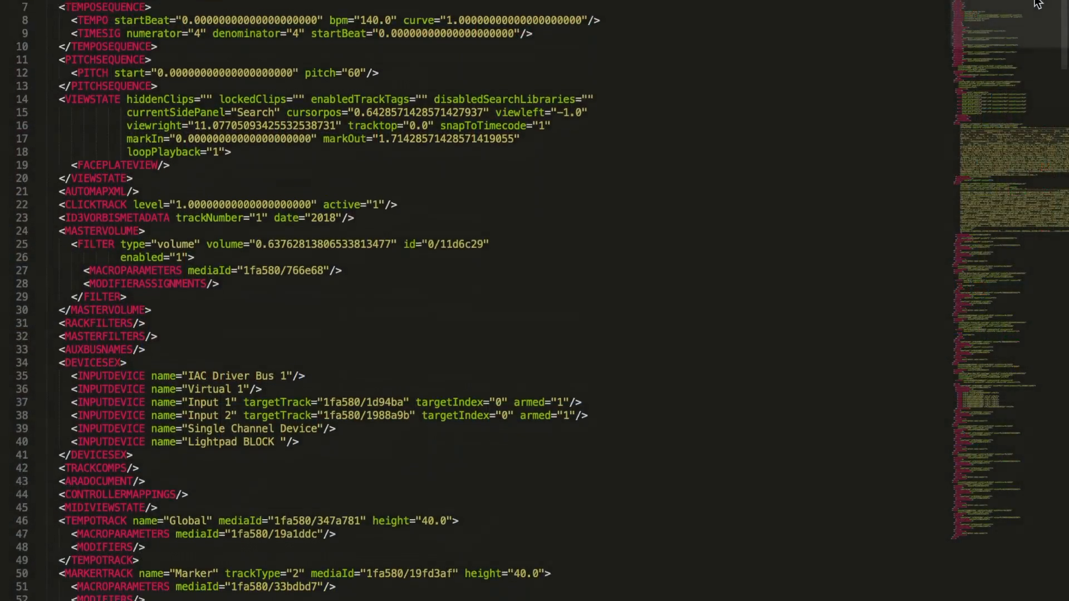
scroll(down, 3)
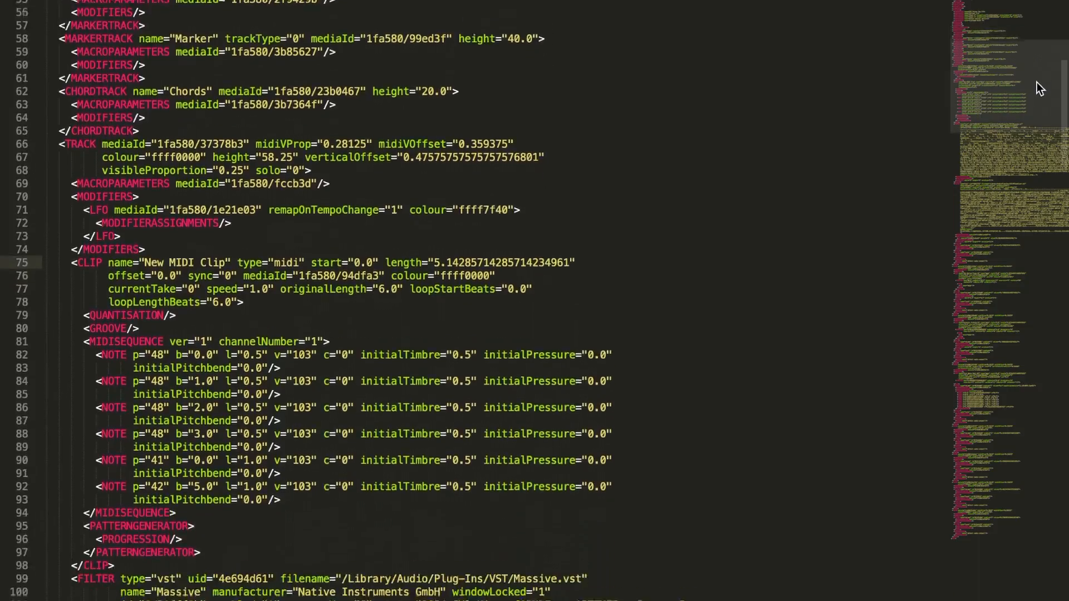
scroll(down, 3)
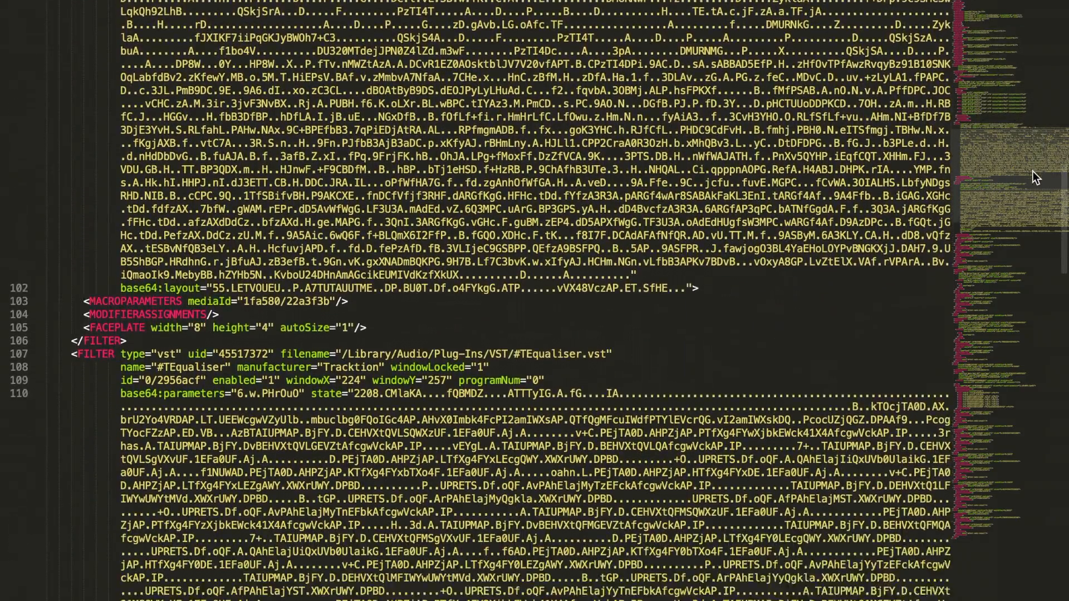
scroll(down, 3)
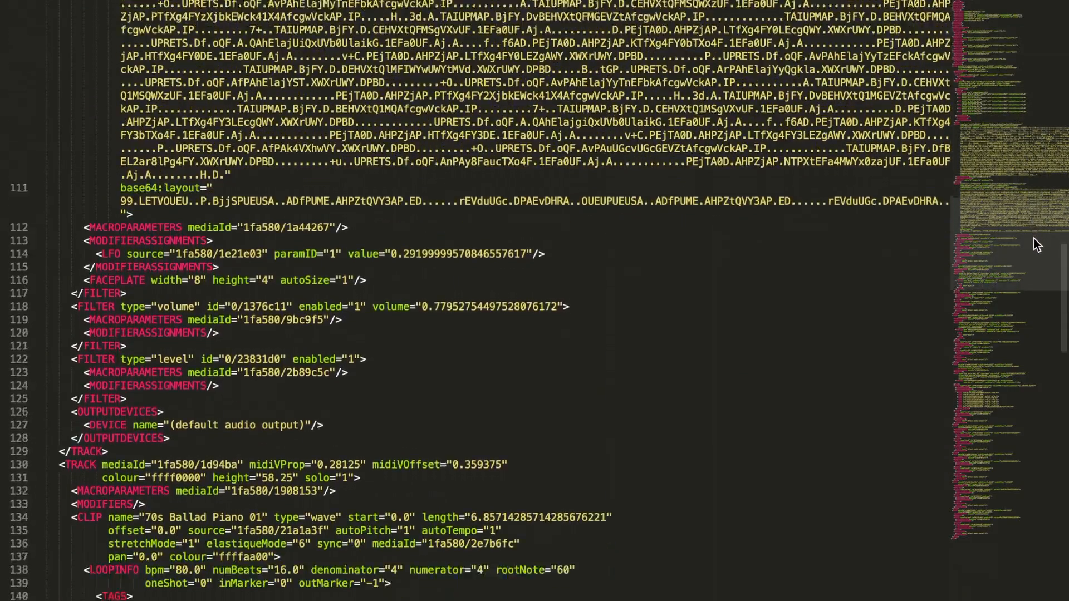
scroll(down, 3)
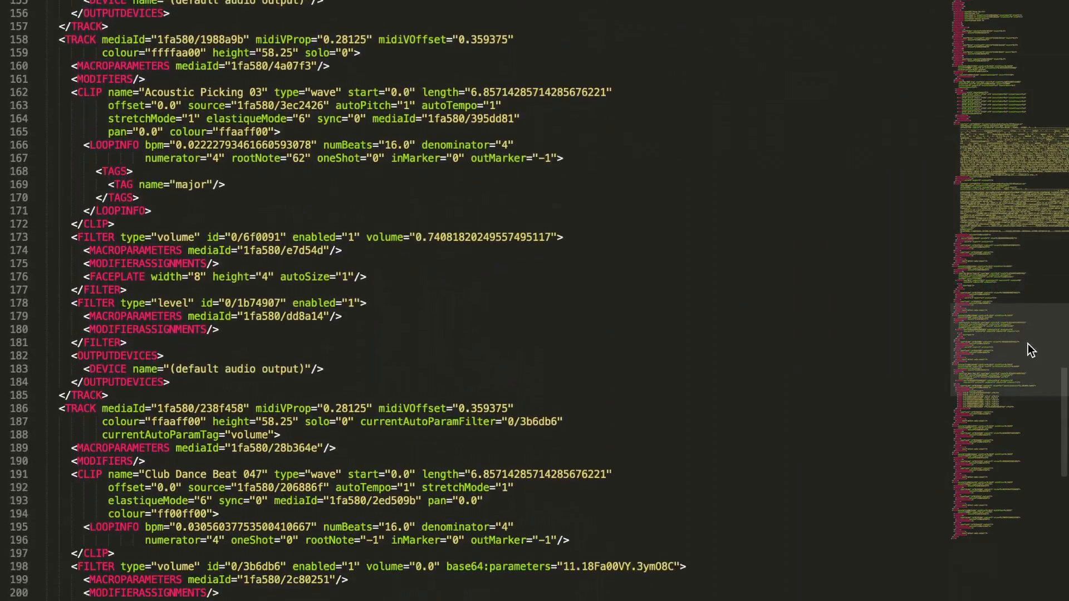
scroll(down, 3)
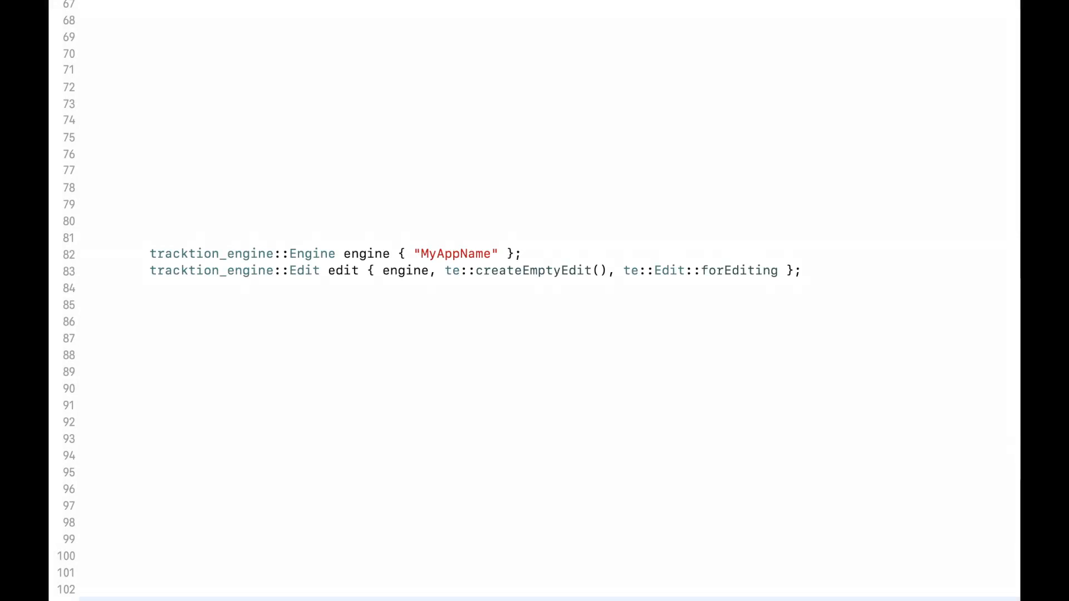
Add code inserting a "Drums" wave clip from ~/Drums.wav on the first audio track and playing the transport.
text(getFirstAudioTrack (edit)->insertWaveClip ("Drums", File ("~/Drums.wav"), { { 0.0, 10.0 }, 0.0 }, false);)
text(edit.getTransport().play (false);)
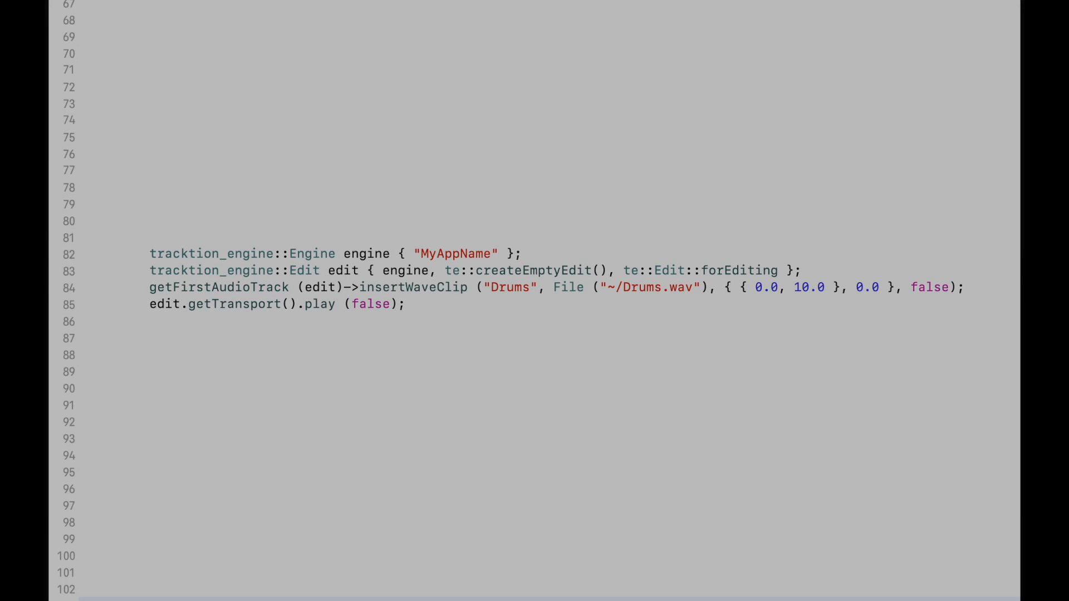
Add the modules/tracktion_engine module to the PitchAndTimeDemo project from a specified folder.
click(205, 543)
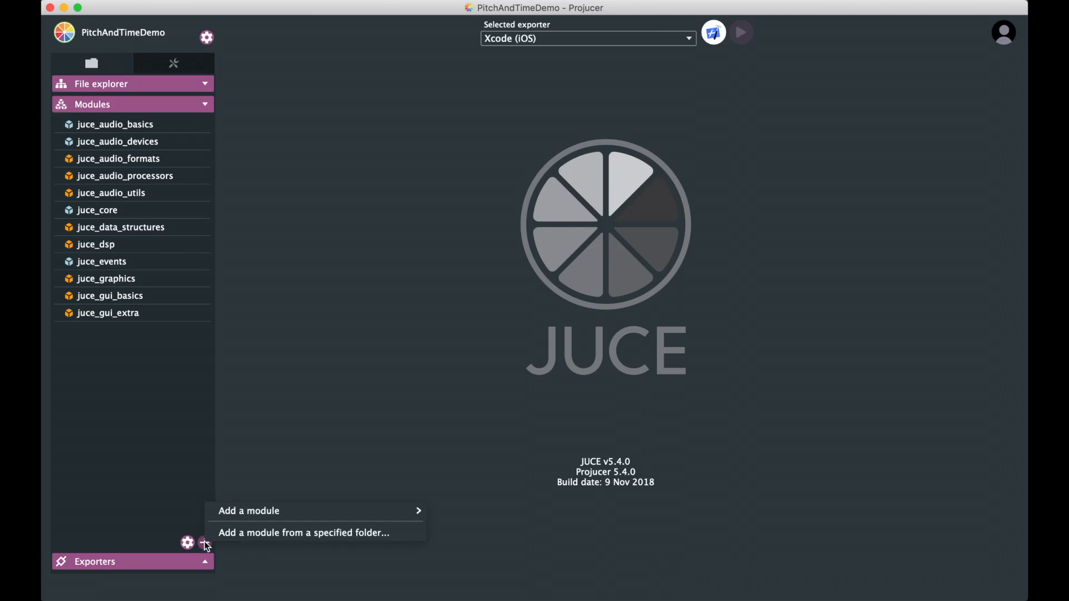
click(303, 533)
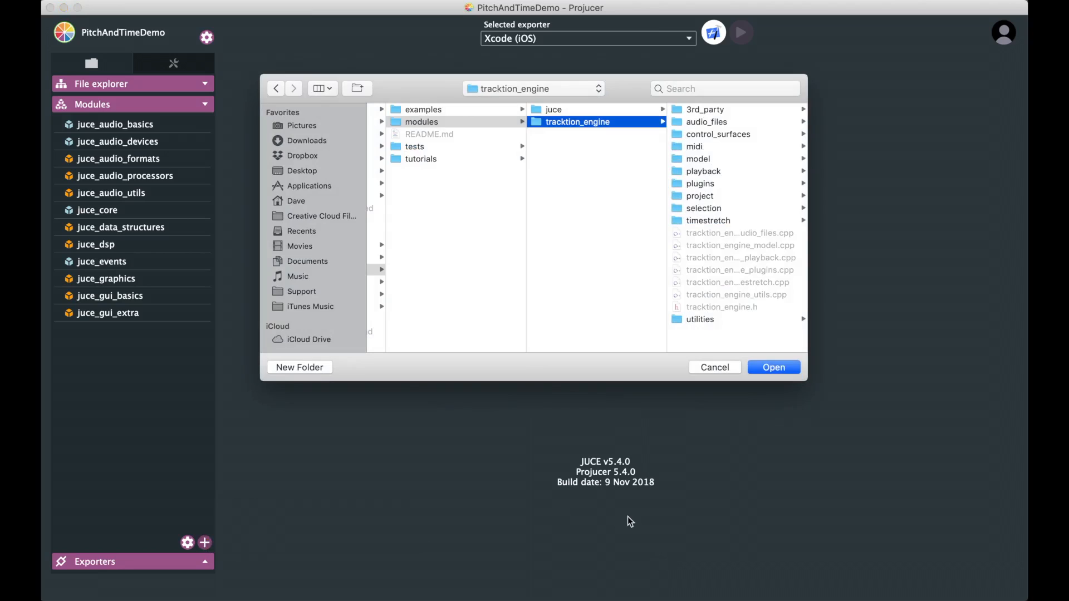
click(772, 366)
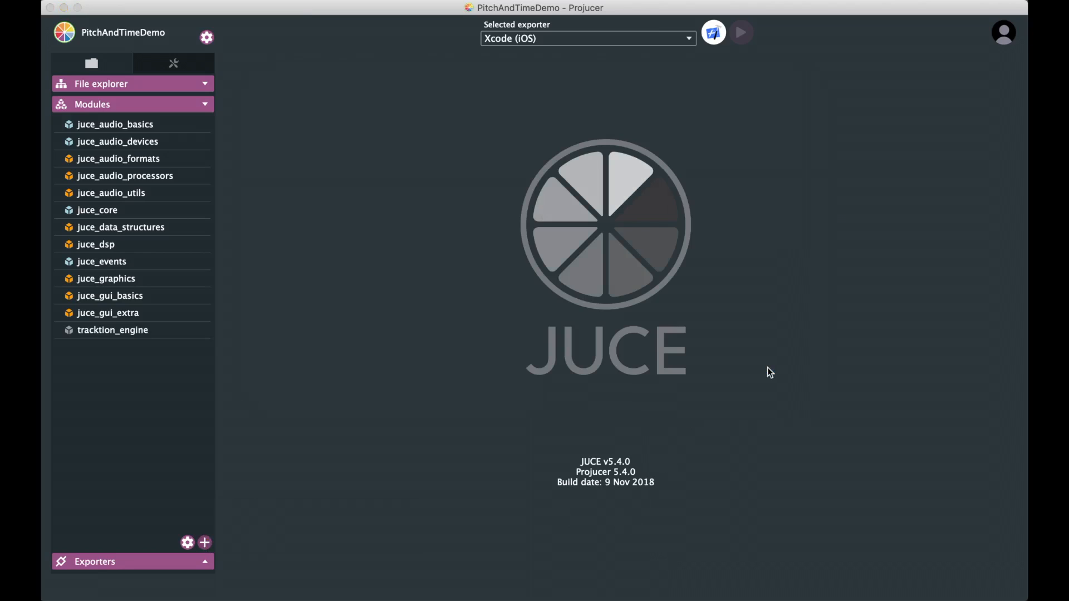
Show the tracktion_engine module's settings and scroll through them.
click(113, 329)
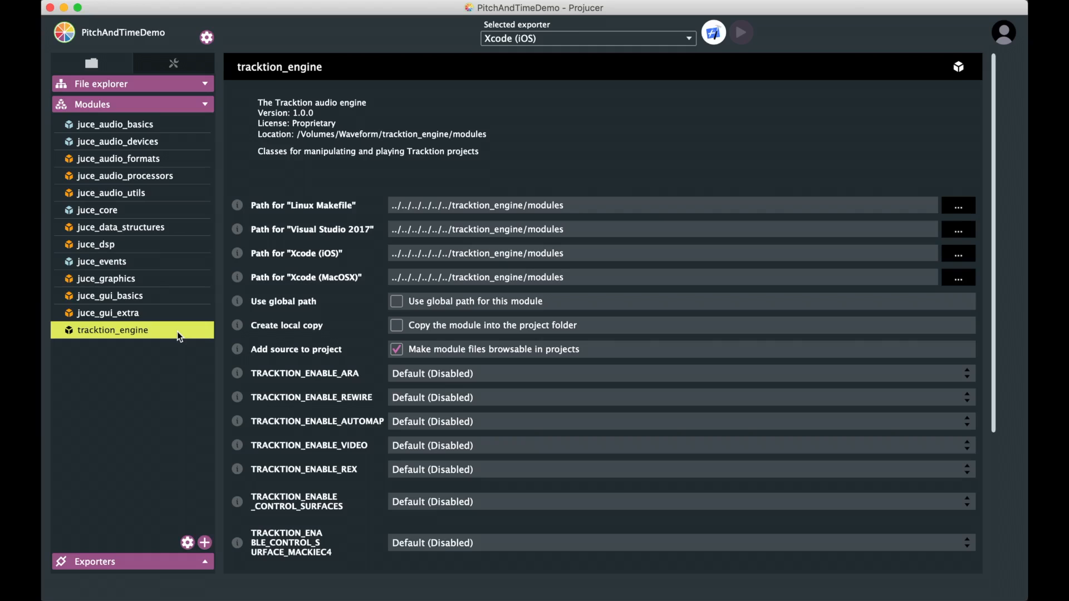
scroll(down, 3)
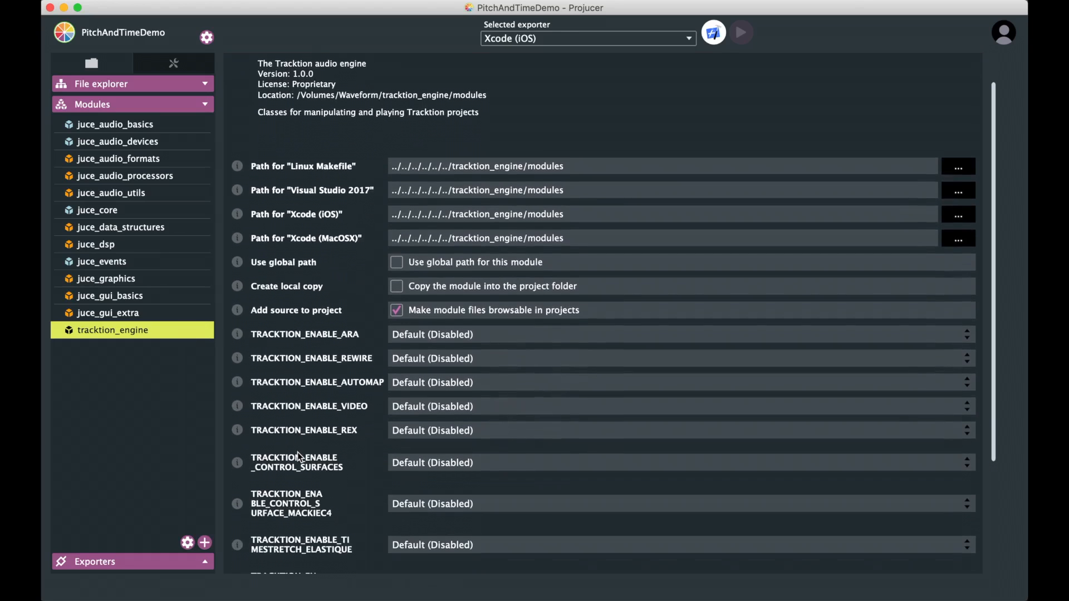
scroll(down, 3)
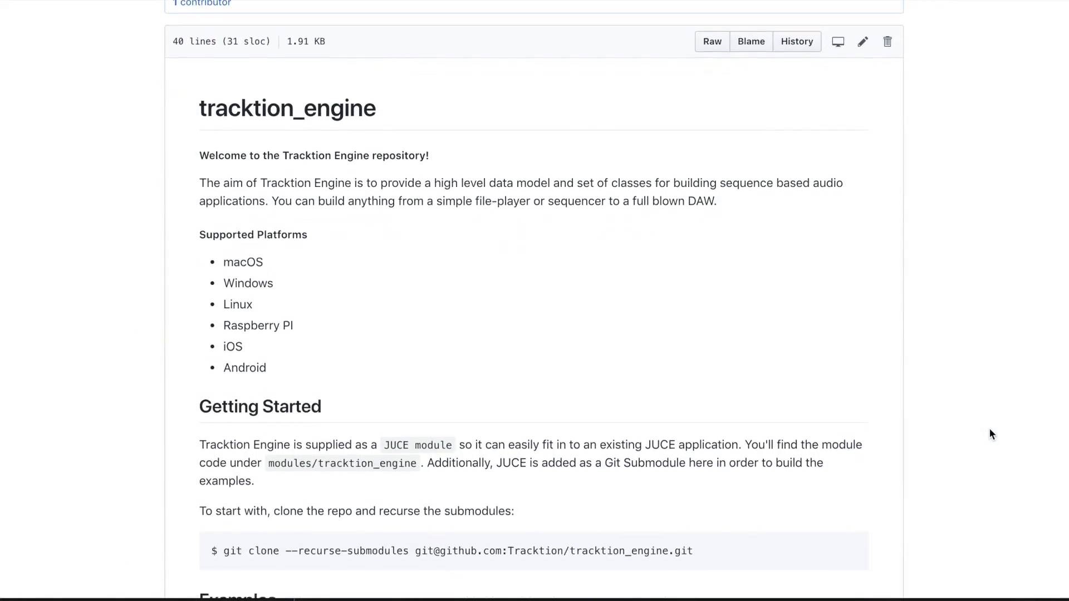
scroll(down, 3)
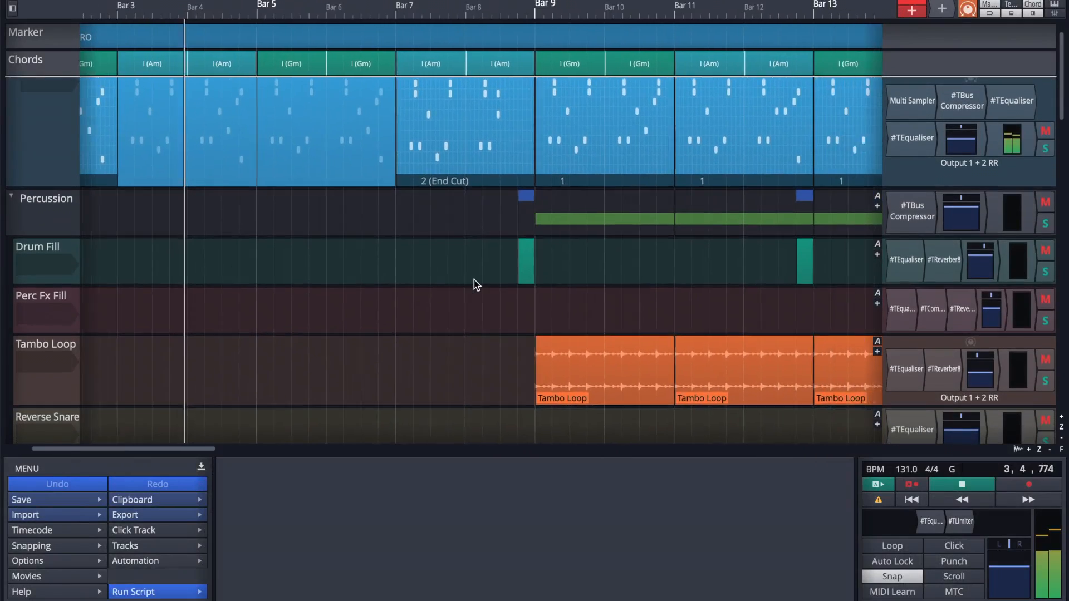
Select the Filtered Growl Bass Recording 1 MIDI clip to show its properties panel.
scroll(right, 3)
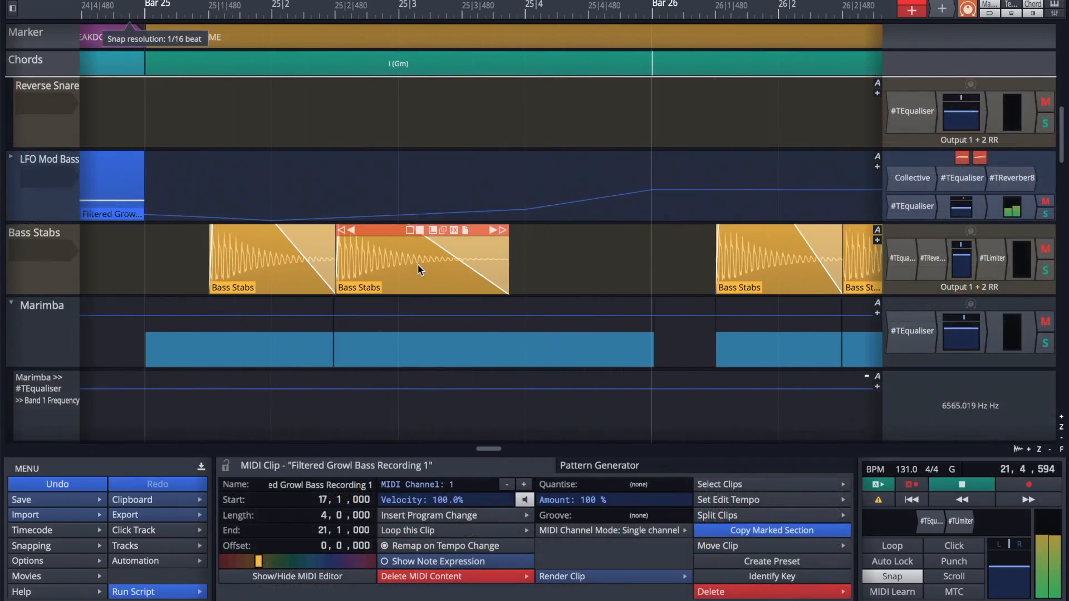
click(420, 259)
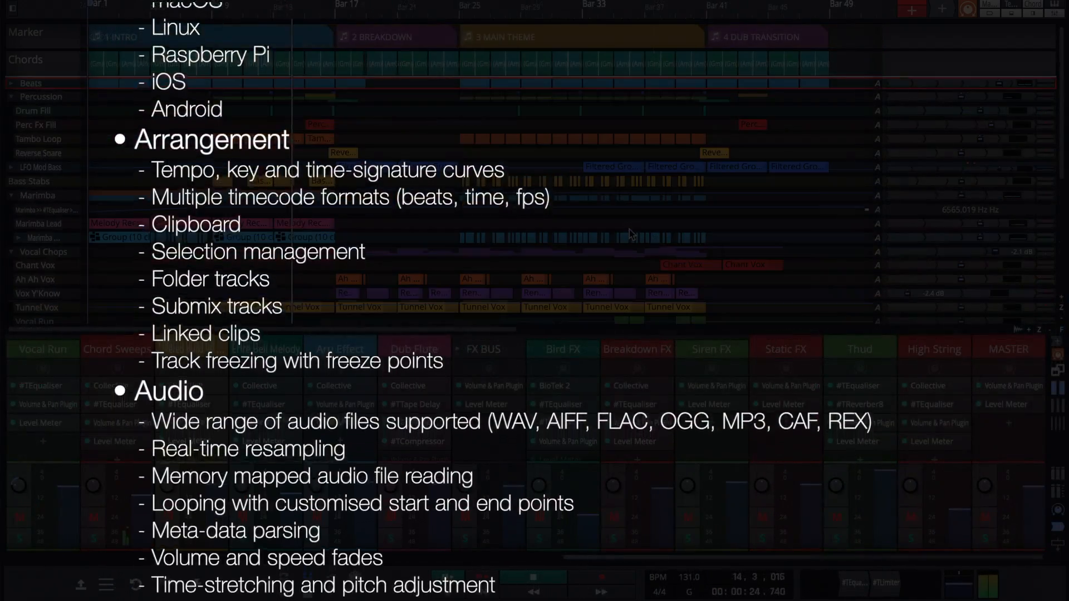
scroll(down, 3)
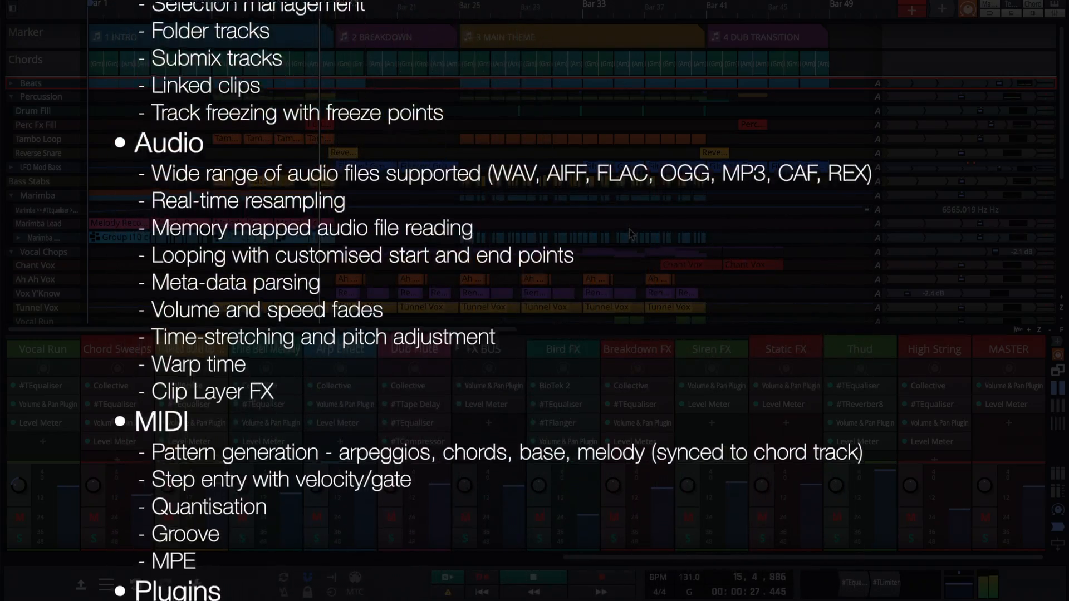
scroll(down, 3)
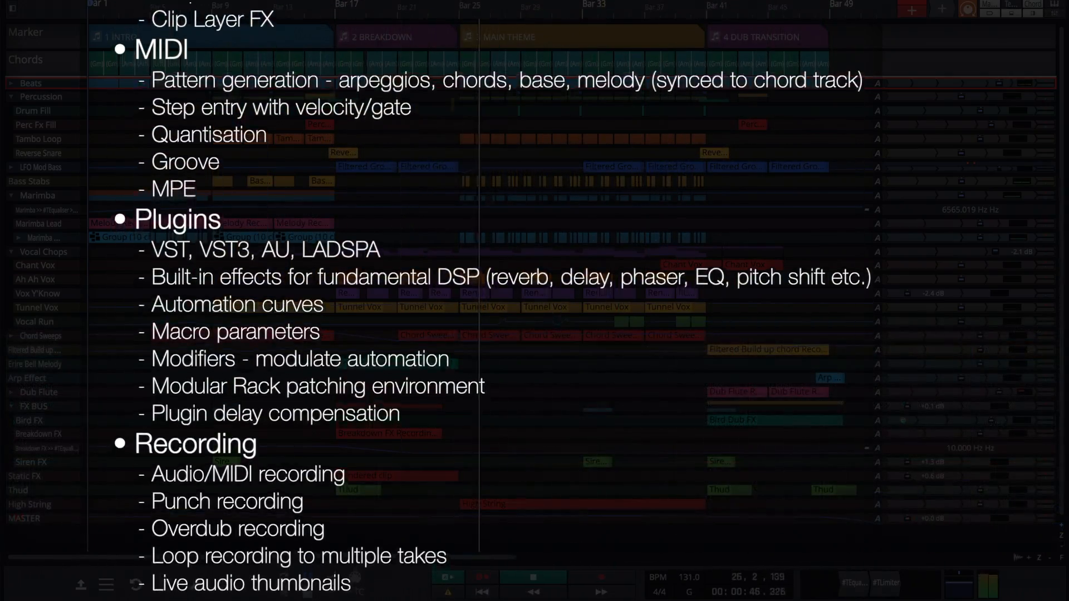
scroll(down, 3)
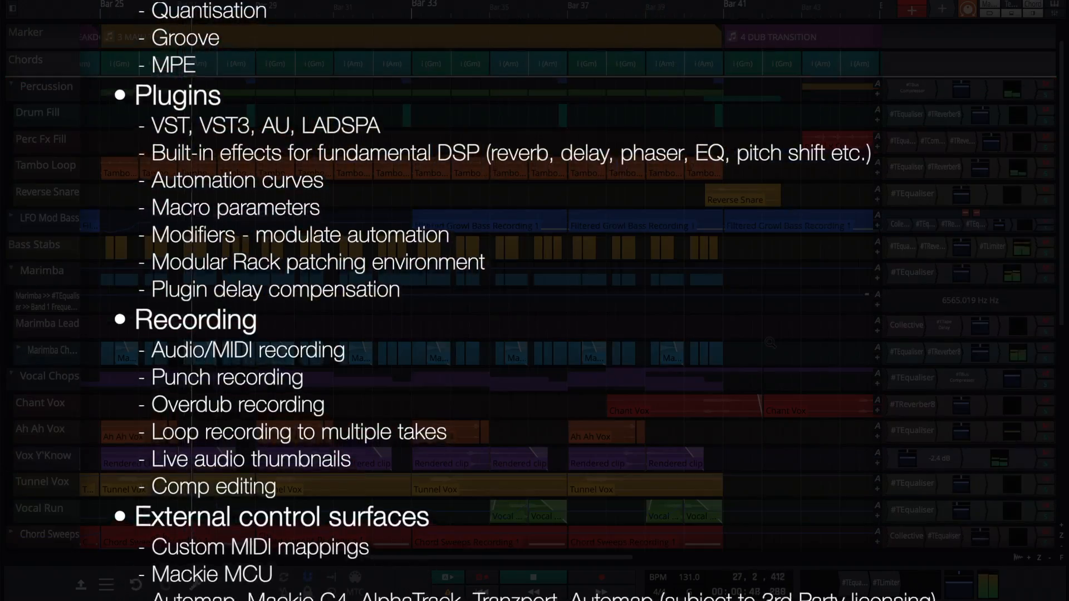
scroll(down, 3)
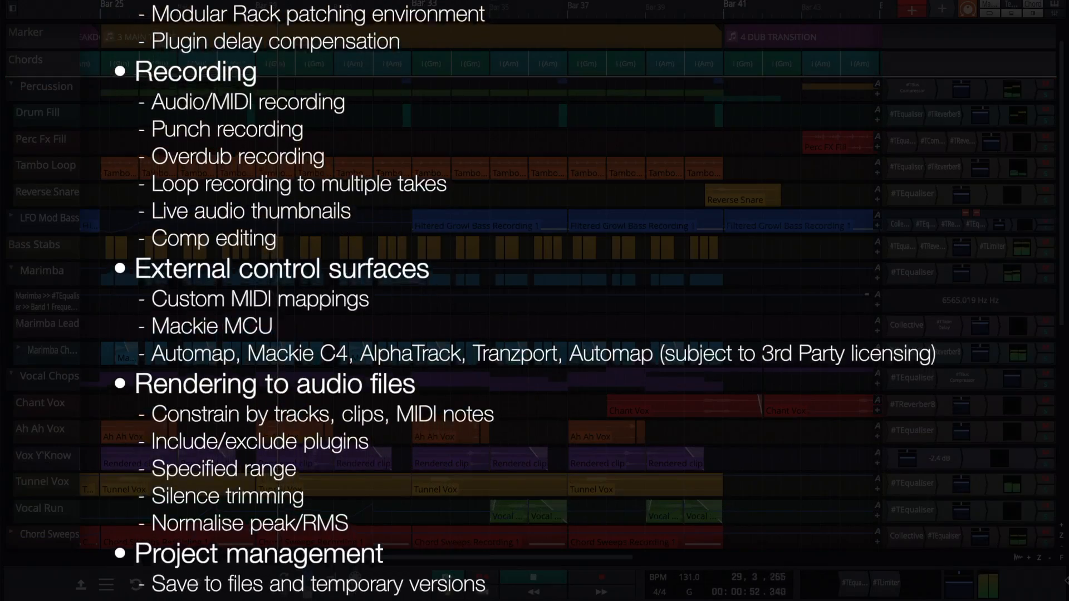
scroll(down, 3)
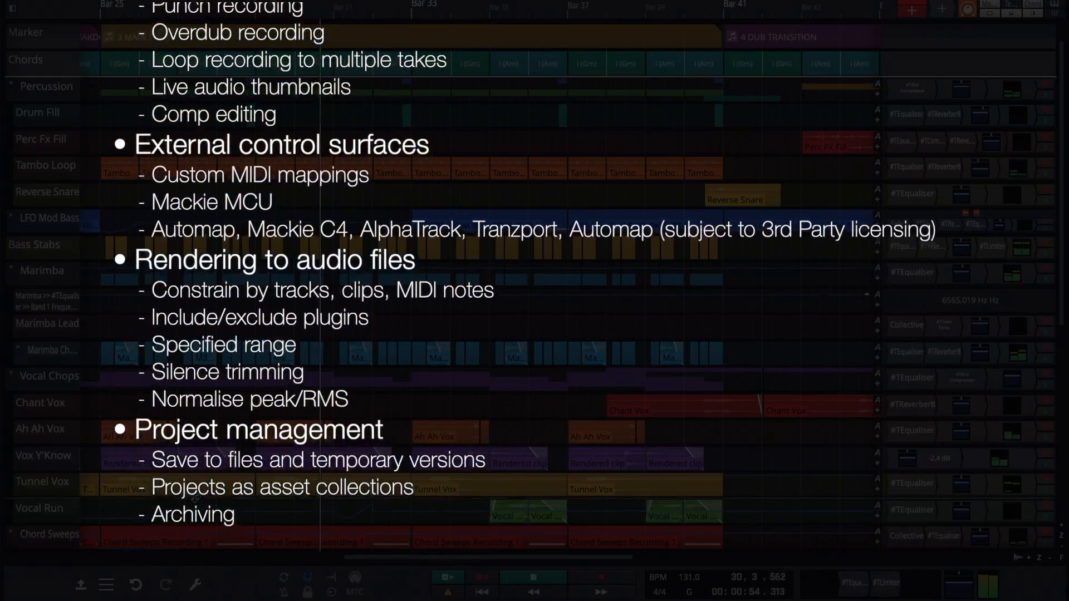